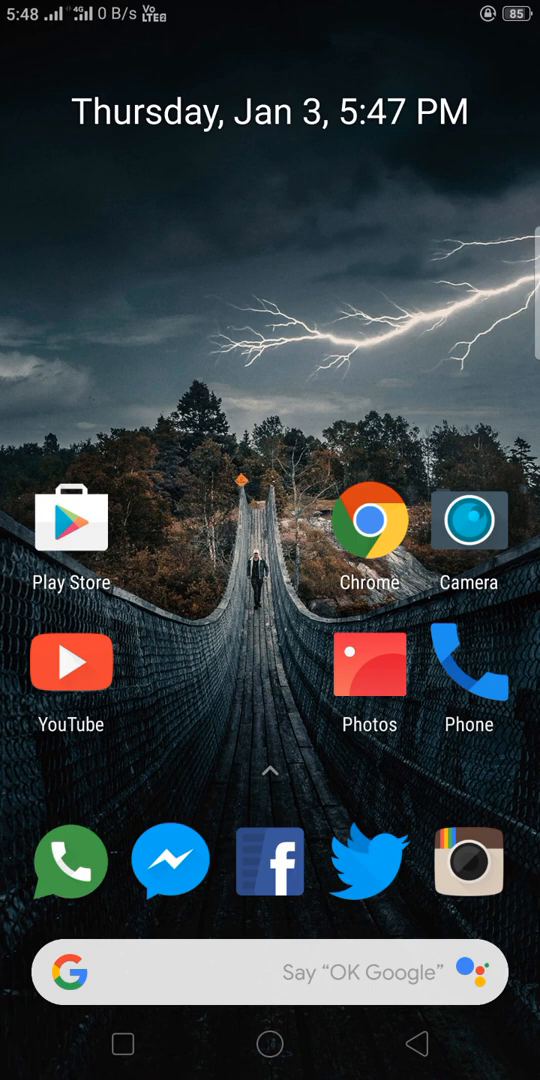
# Launch Chrome from the home screen to reach APKMirror's Google Lens 1.0.180517259 arm64-v8a page.
pyautogui.click(369, 520)
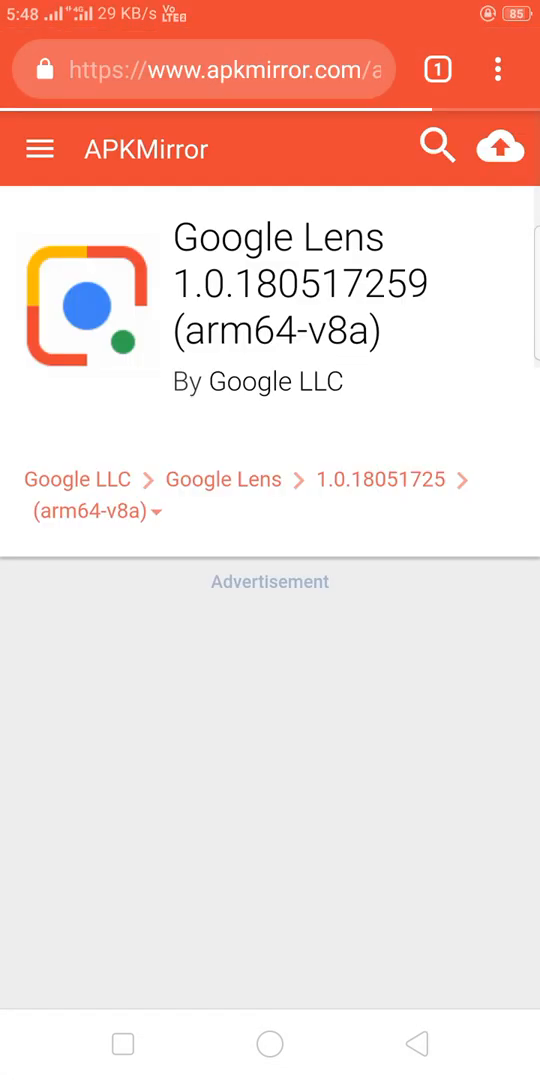
# Download the Google Lens 1.0.180517259 APK (8.45 MB), confirming the re-download prompt.
pyautogui.scroll(-3)
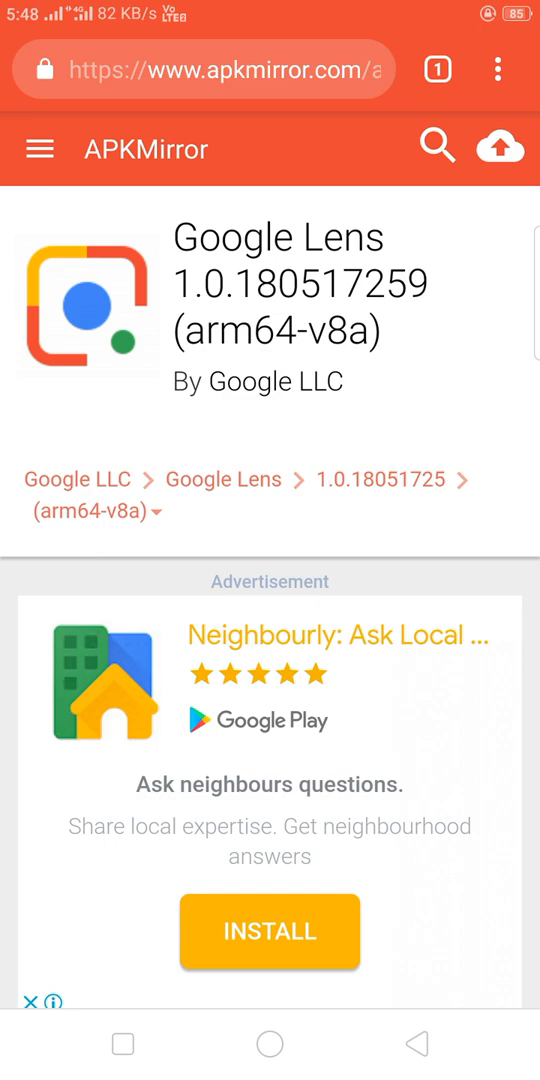
pyautogui.scroll(-3)
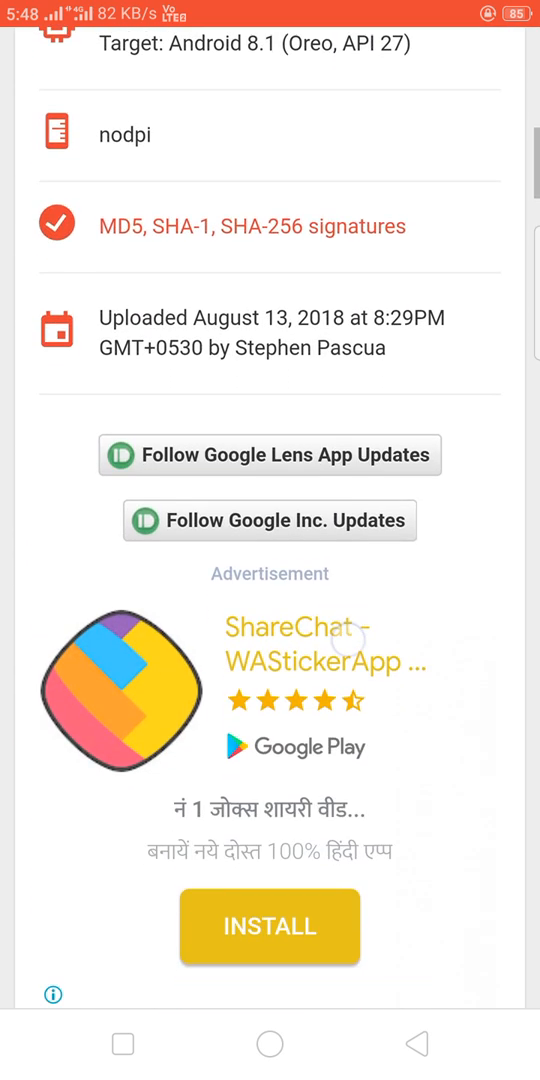
pyautogui.scroll(-3)
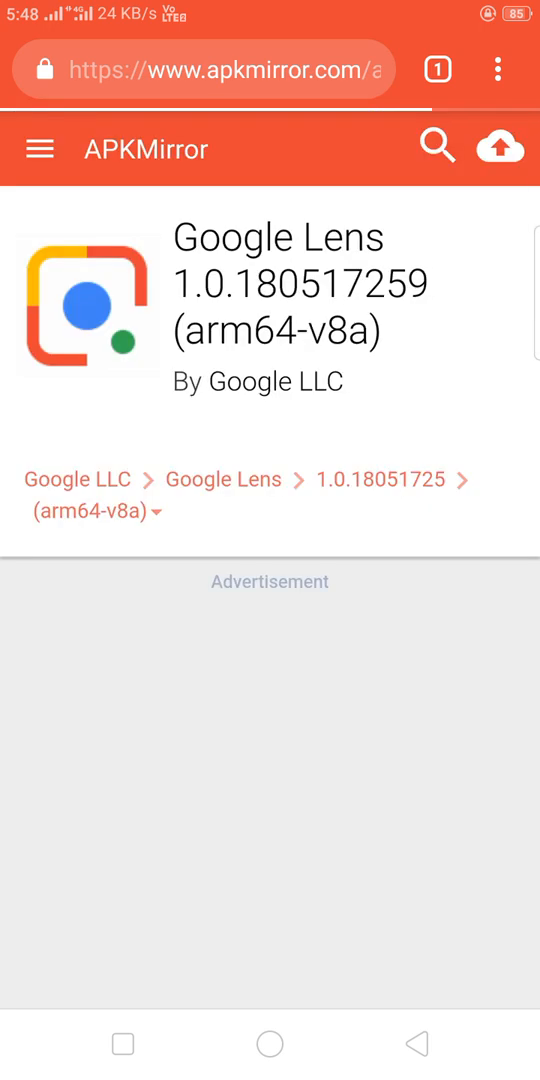
pyautogui.scroll(-3)
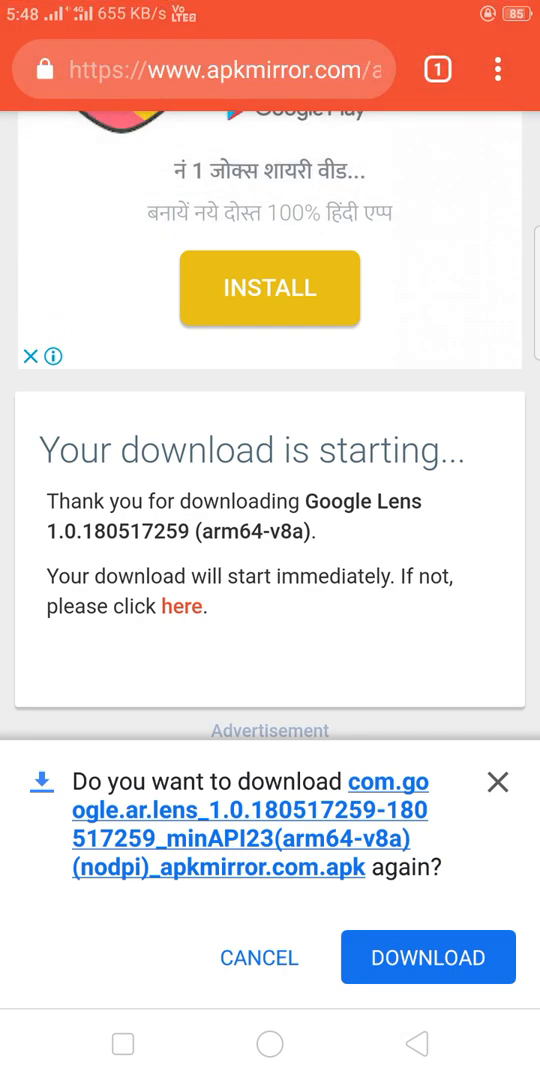
pyautogui.click(499, 70)
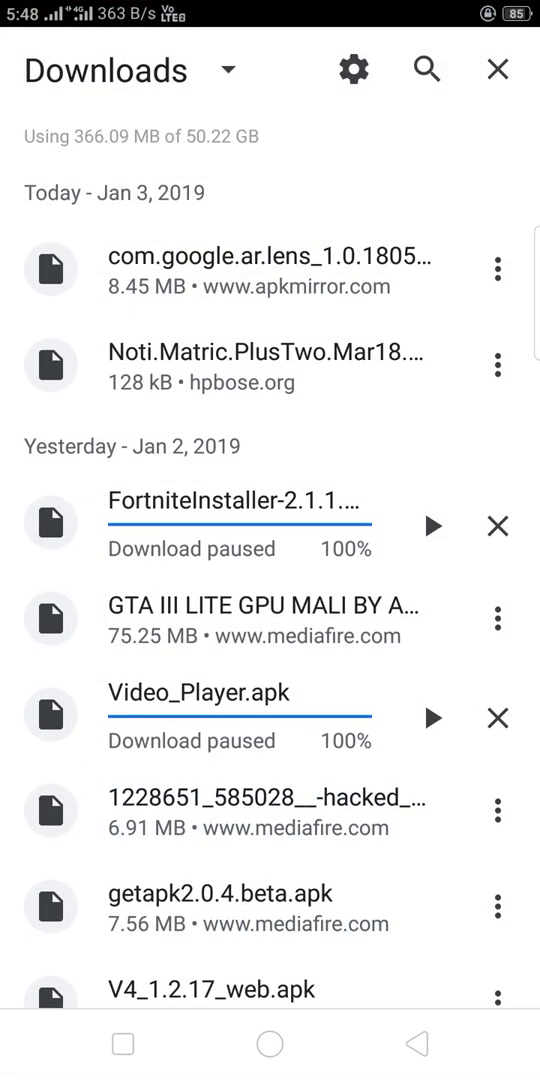
# Install the com.google.ar.lens APK from Chrome's downloads list.
pyautogui.click(268, 269)
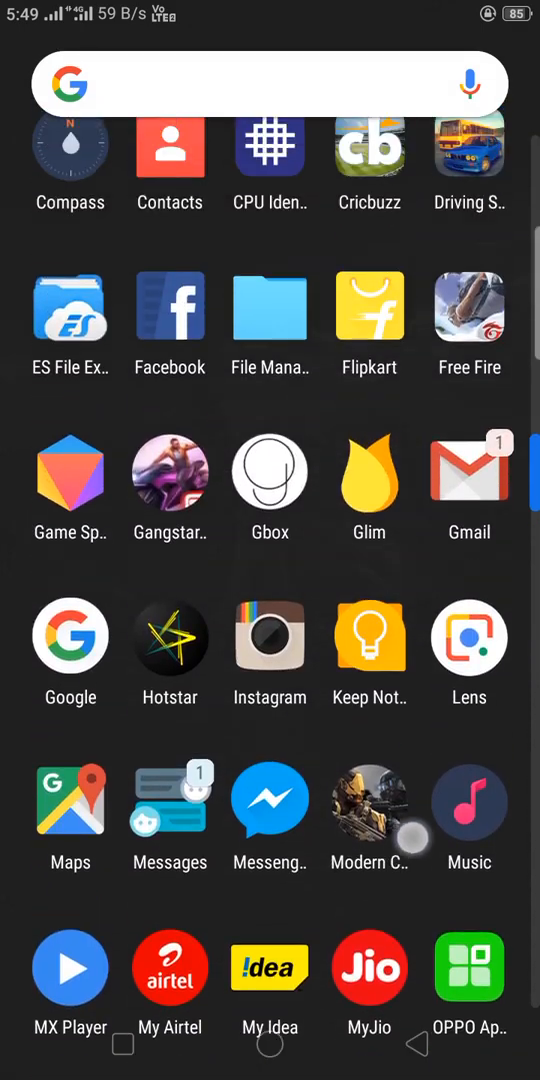
# Scroll the app drawer, then summon Google Assistant, which can't reach Google.
pyautogui.scroll(-3)
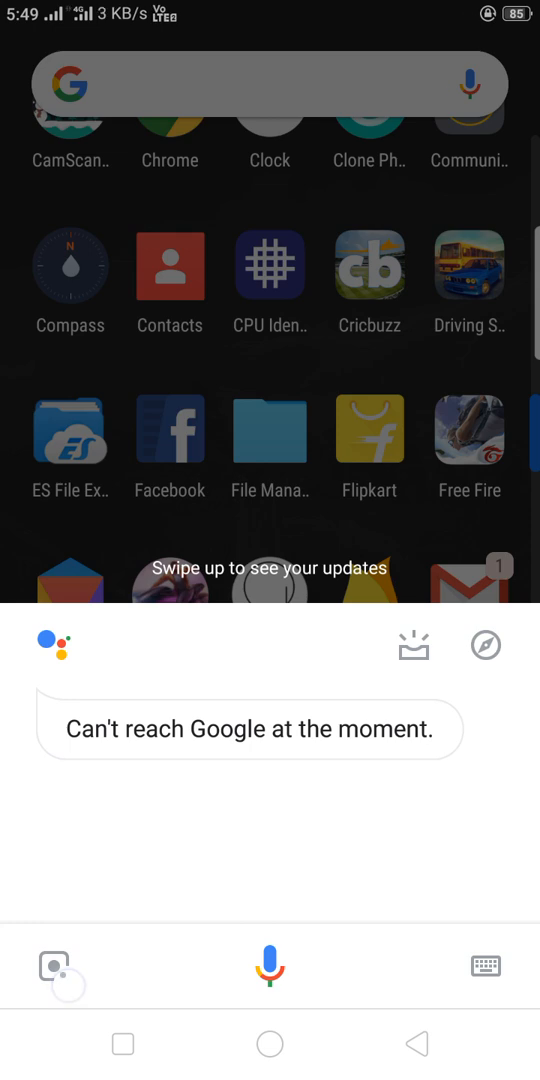
# Scan the herbal cream jar with Lens and scroll the amazon.com similar-product results.
pyautogui.click(57, 965)
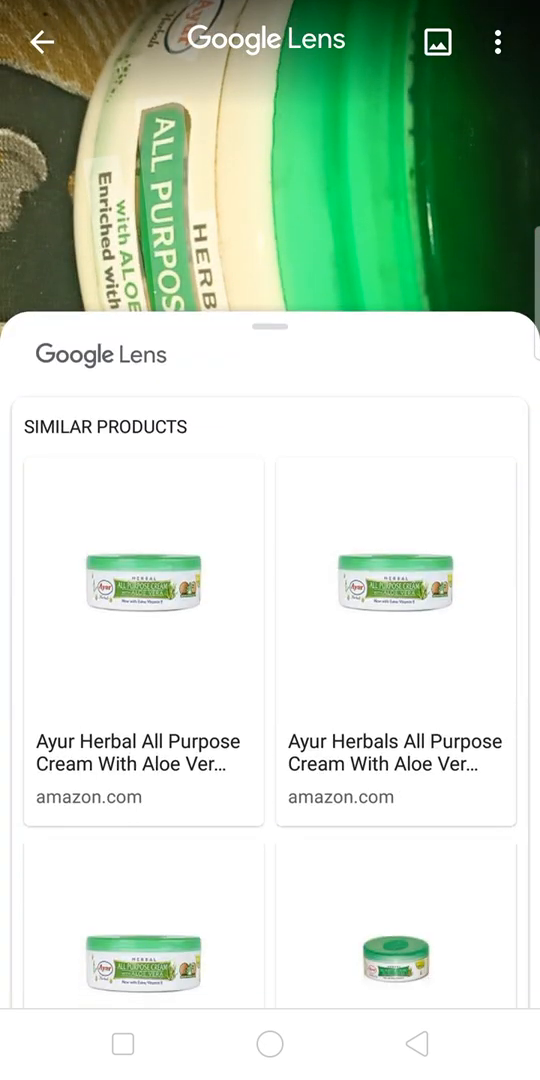
pyautogui.scroll(-3)
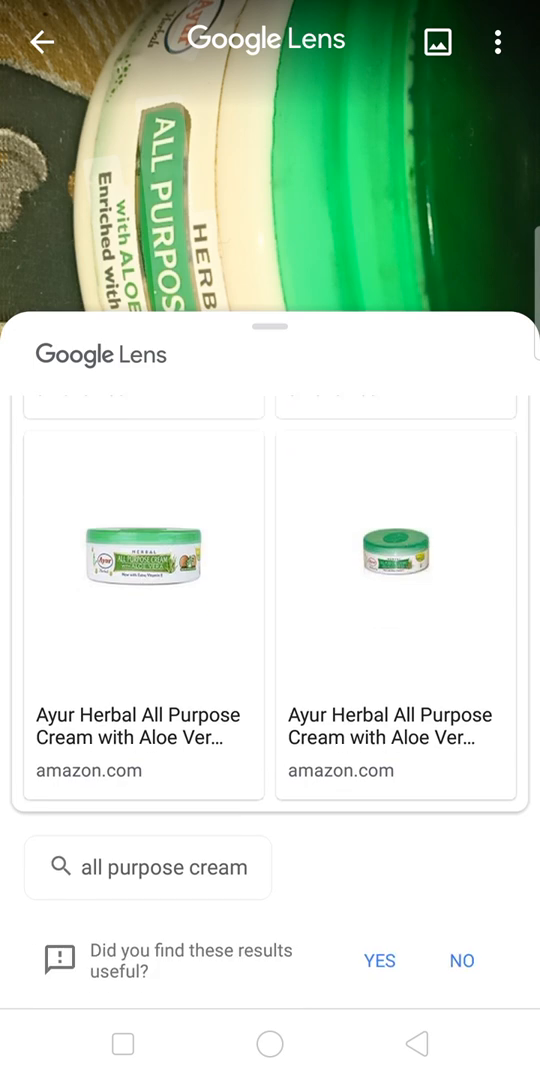